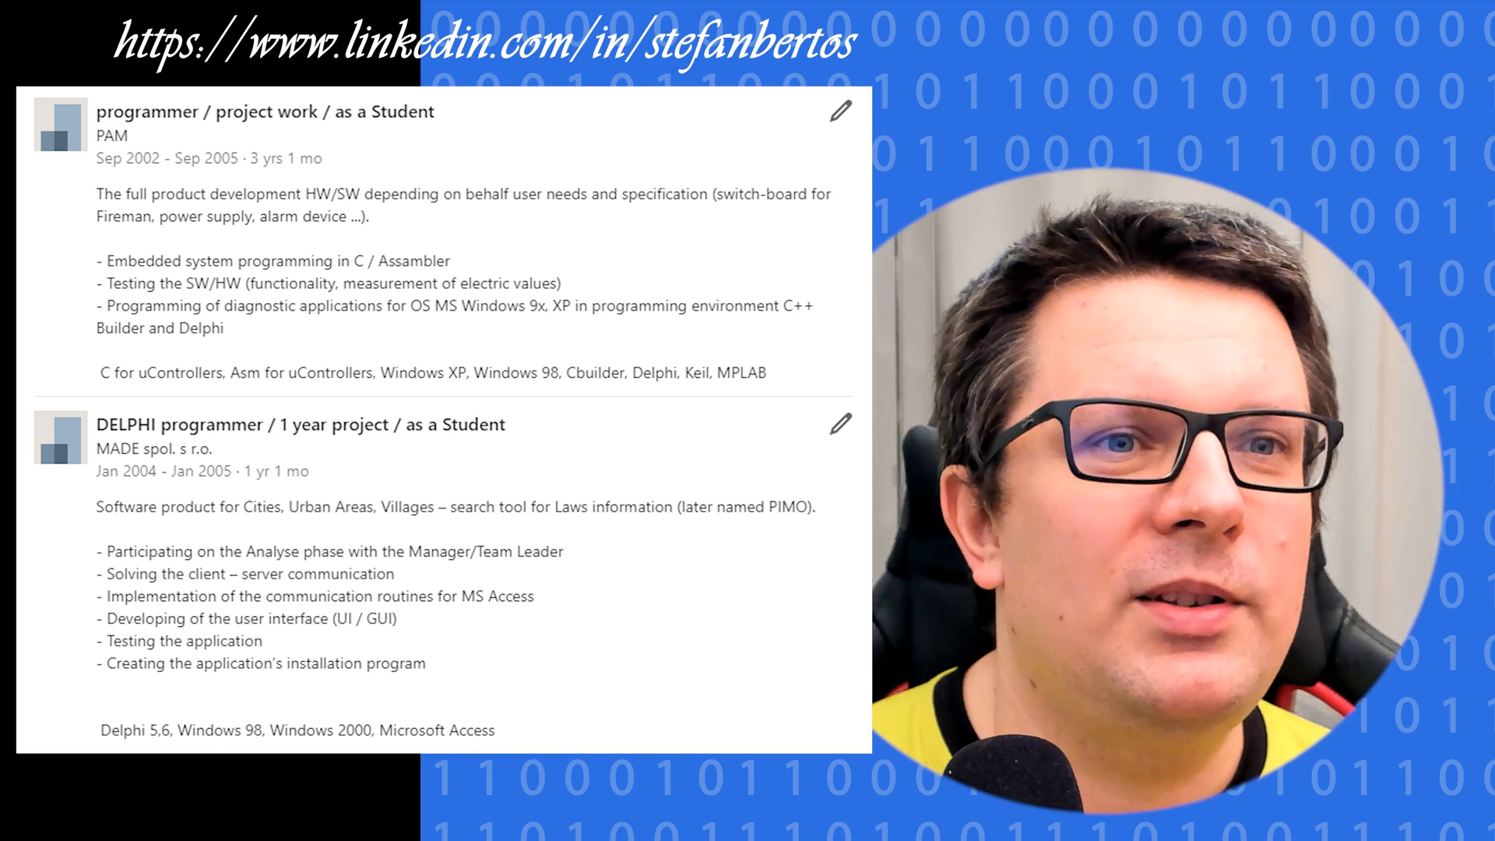
pyautogui.scroll(-3)
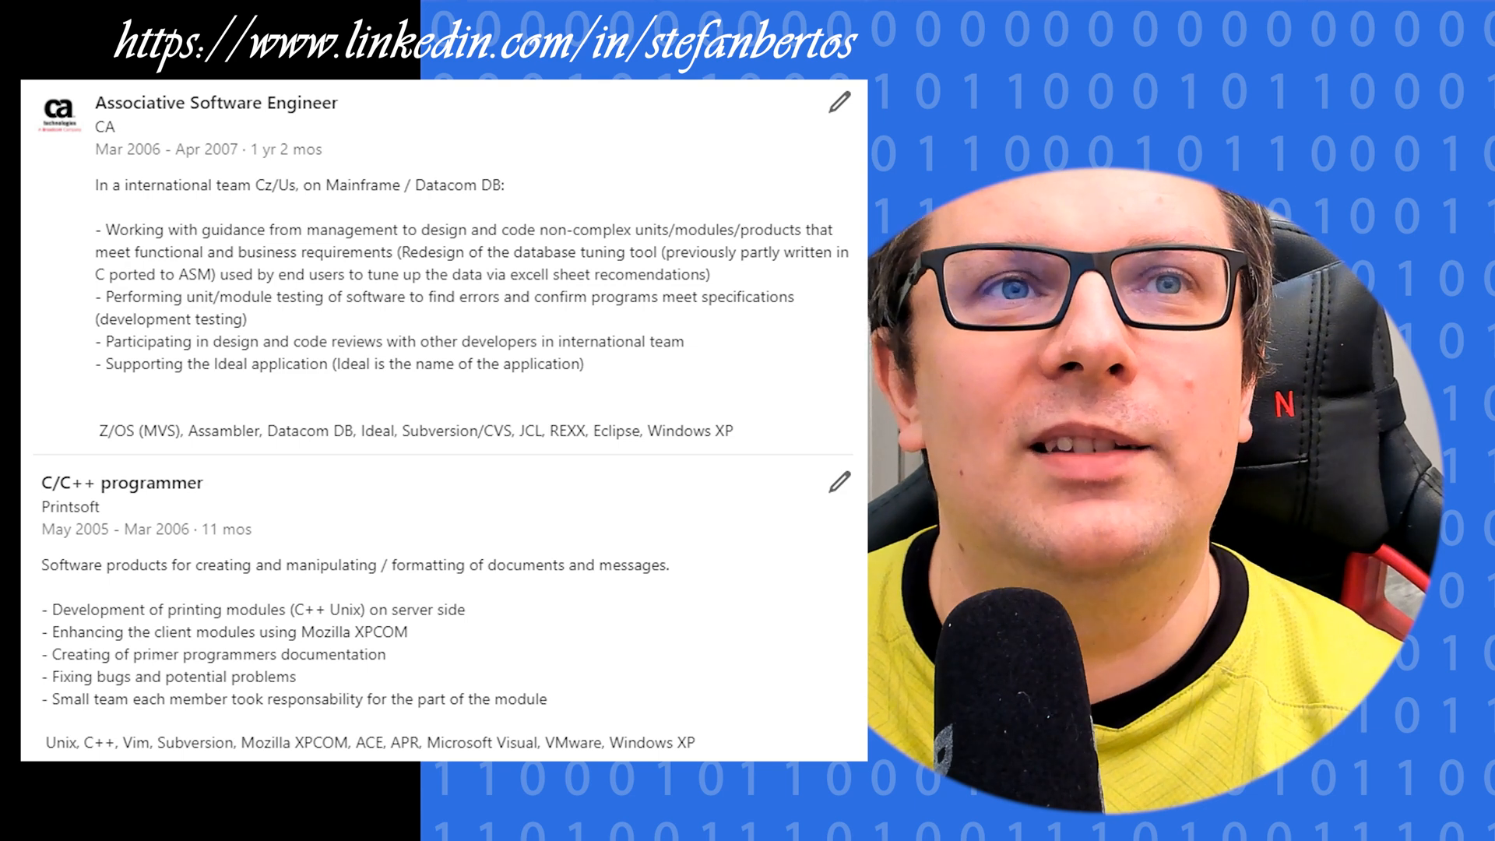
pyautogui.scroll(-3)
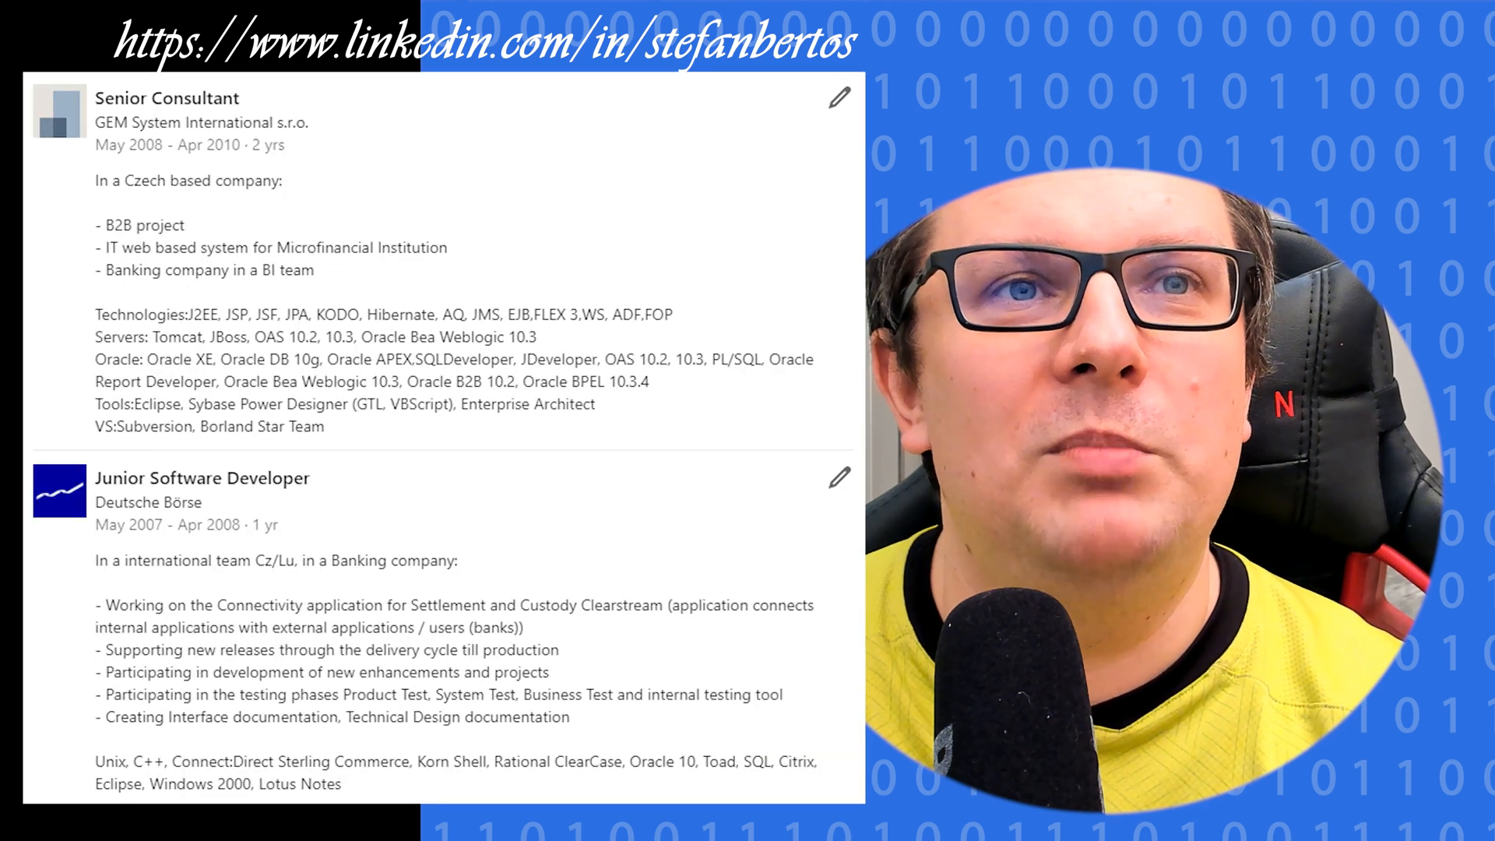